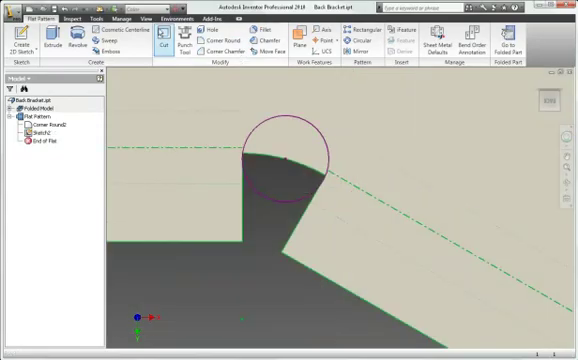
Preview four Cross.ide punches at the face's sketch points and show their width and depth values
{"action": "left_click", "coordinate": [163, 43]}
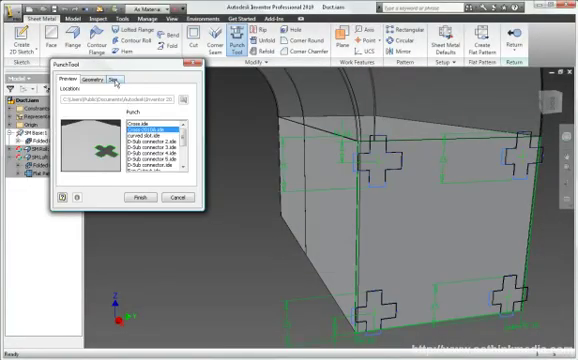
{"action": "left_click", "coordinate": [123, 79]}
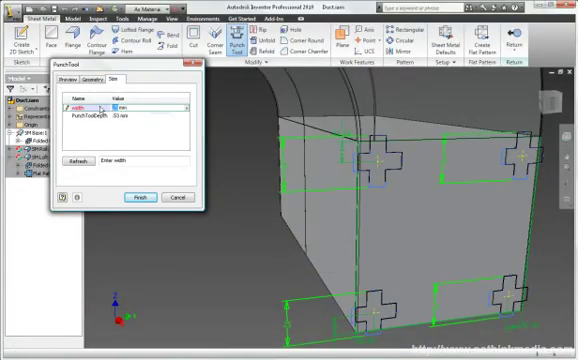